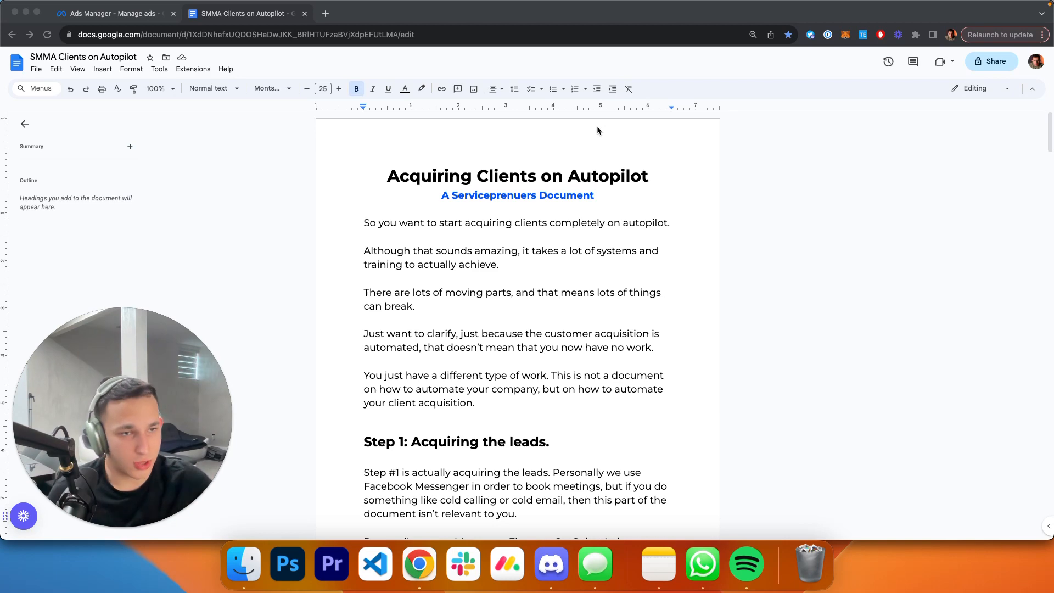
Read down to Step 2 and open the linked booking-meetings video chip
scroll("down", 3)
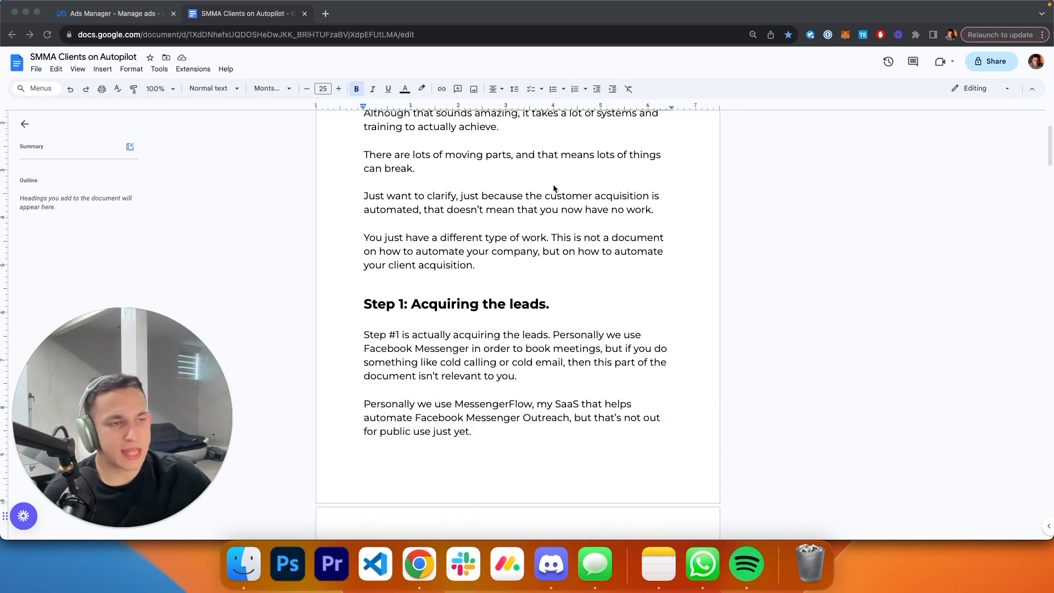
scroll("down", 3)
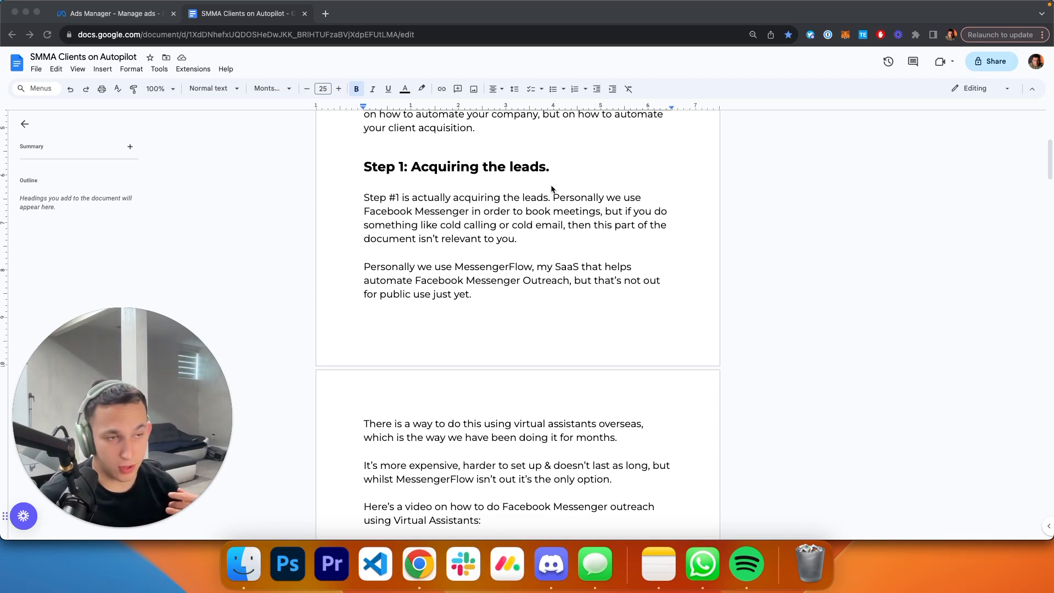
scroll("down", 3)
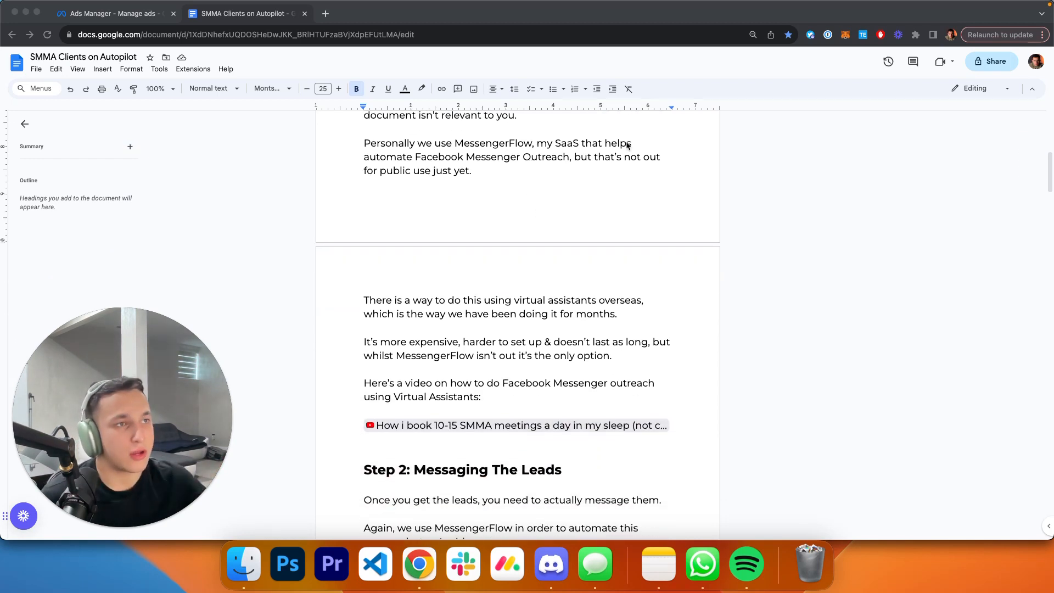
scroll("up", 3)
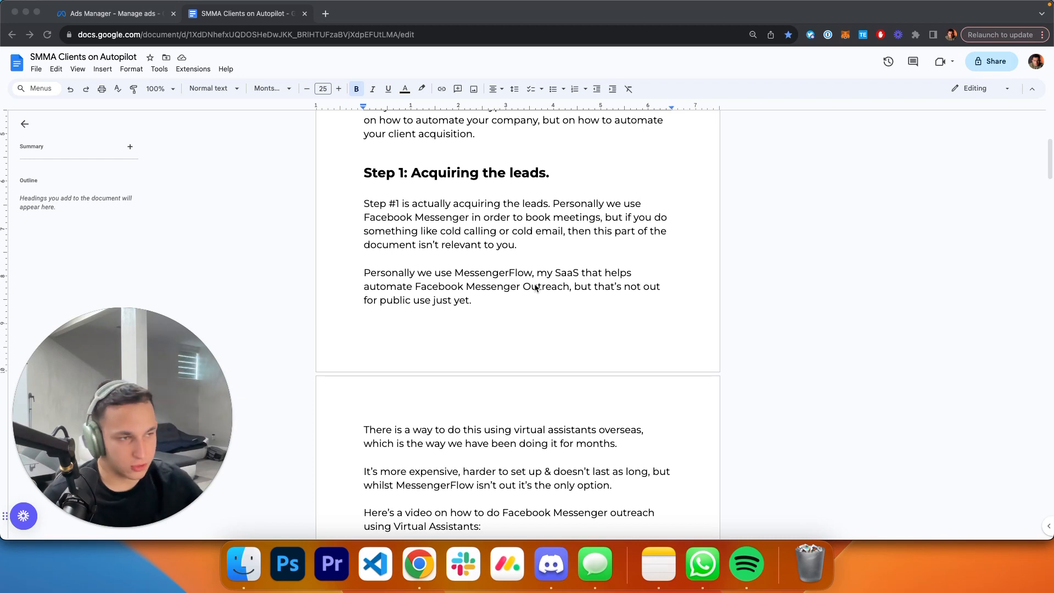
scroll("down", 3)
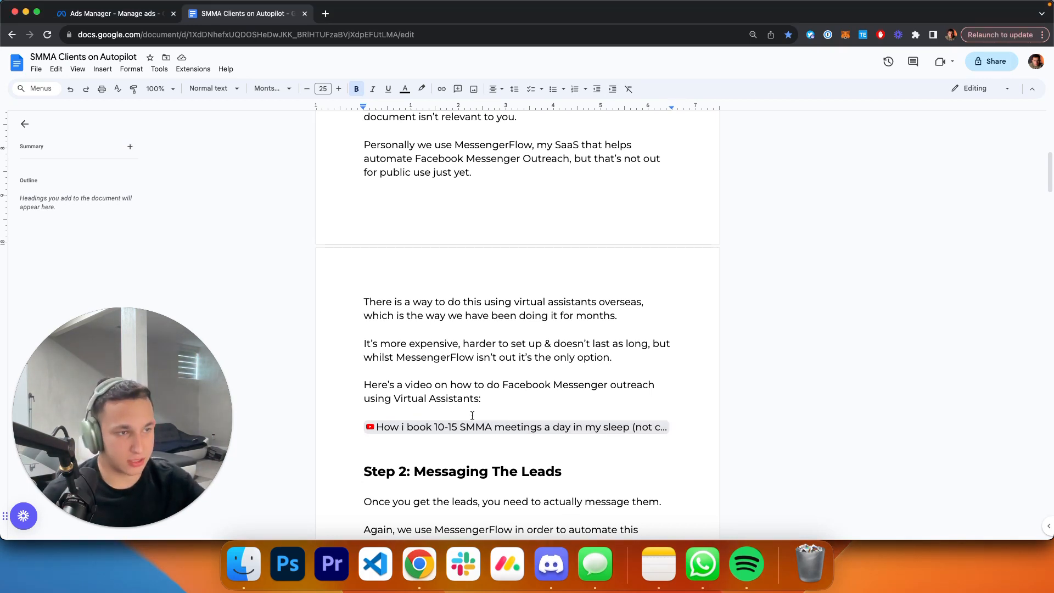
left_click(515, 427)
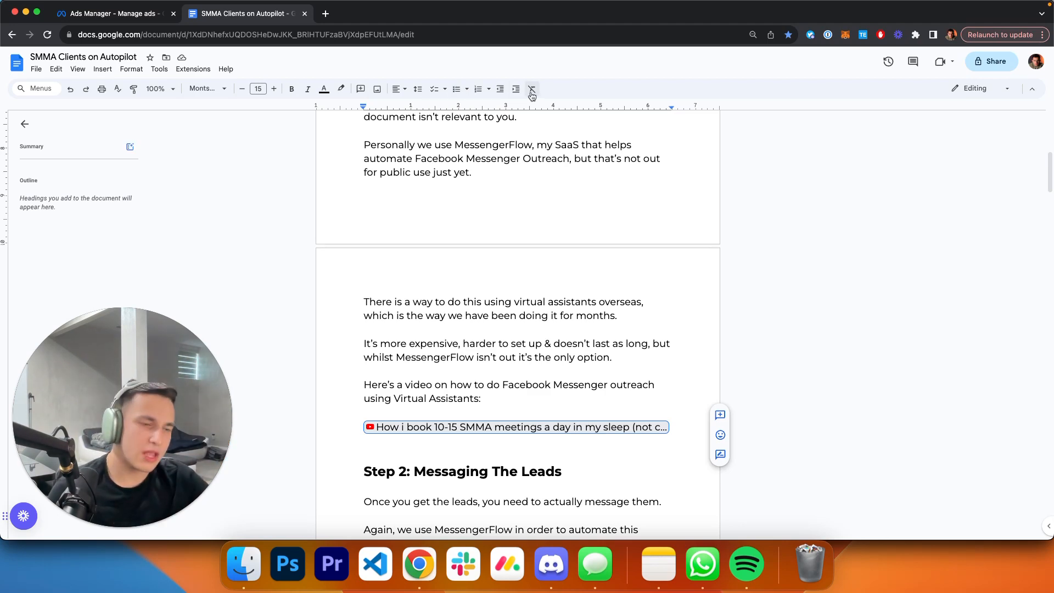
Continue reading the next page so the Messenger cold DM script video plays in a new YouTube tab
scroll("down", 3)
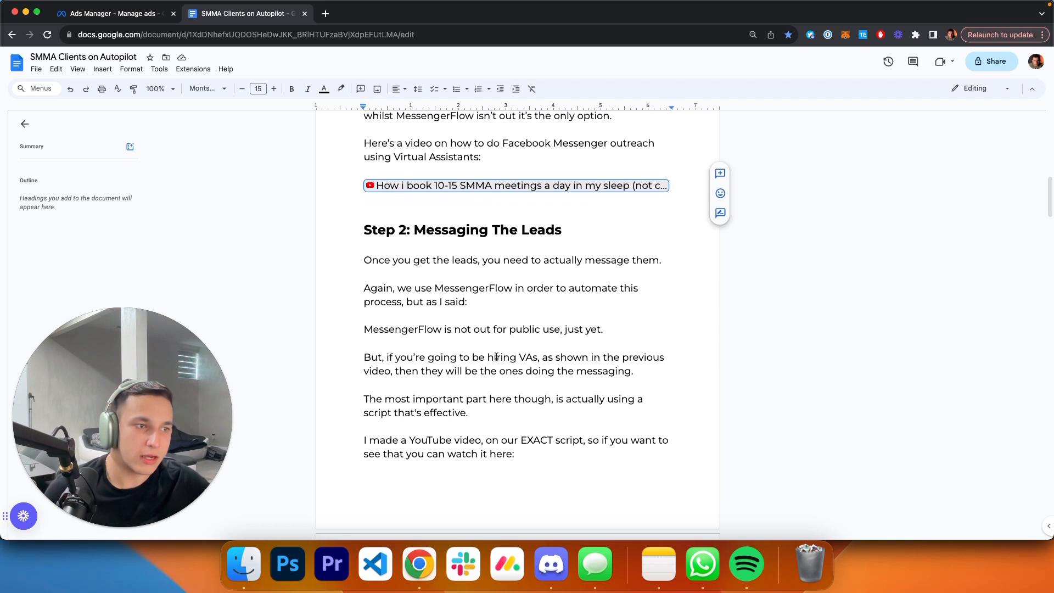
scroll("down", 3)
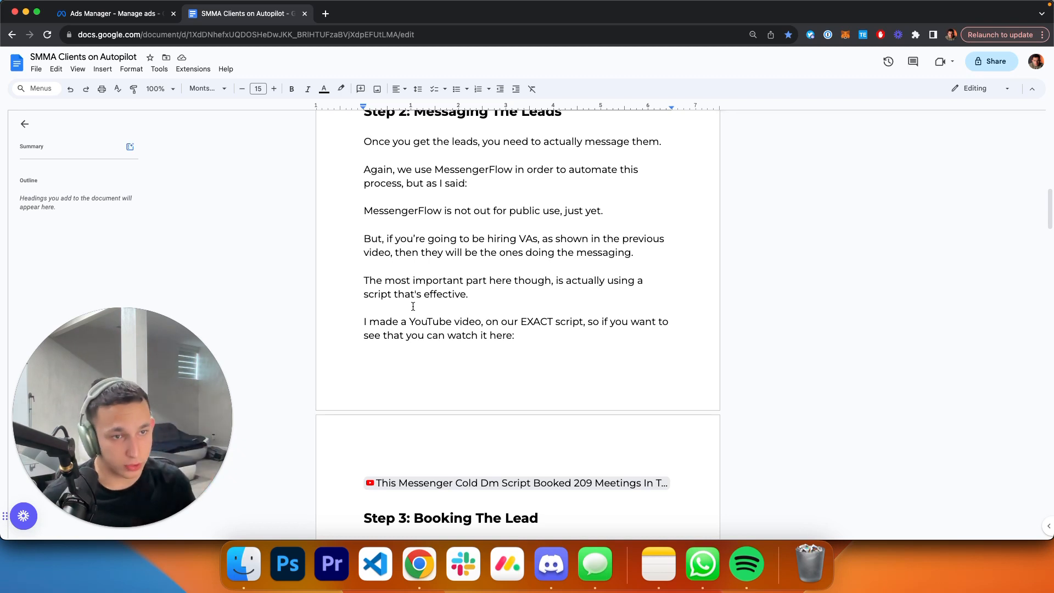
scroll("down", 3)
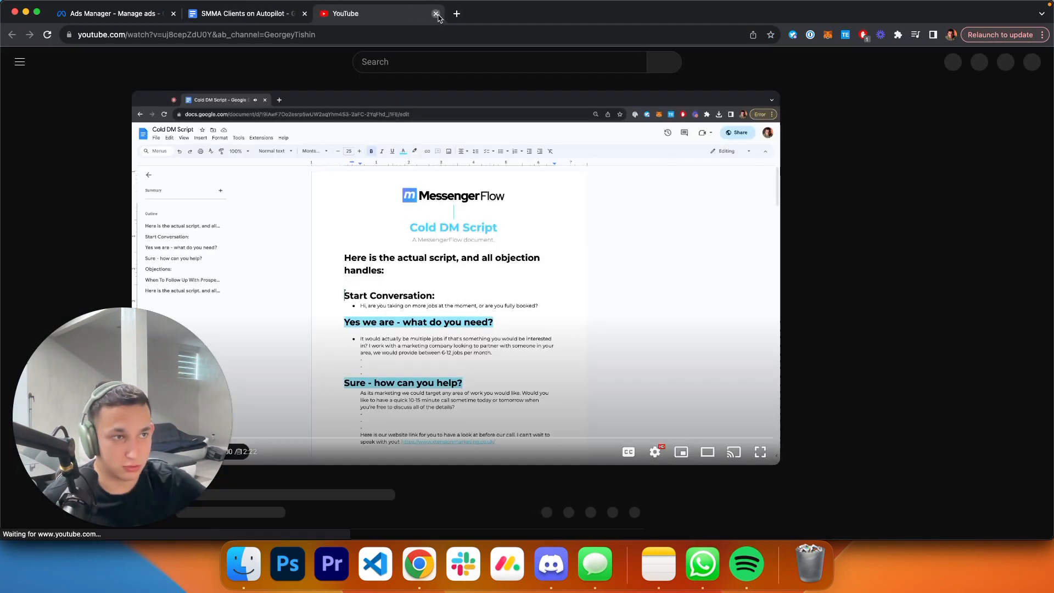
Close the YouTube cold DM script tab and return to the Google Docs guide at Step 3
left_click(435, 14)
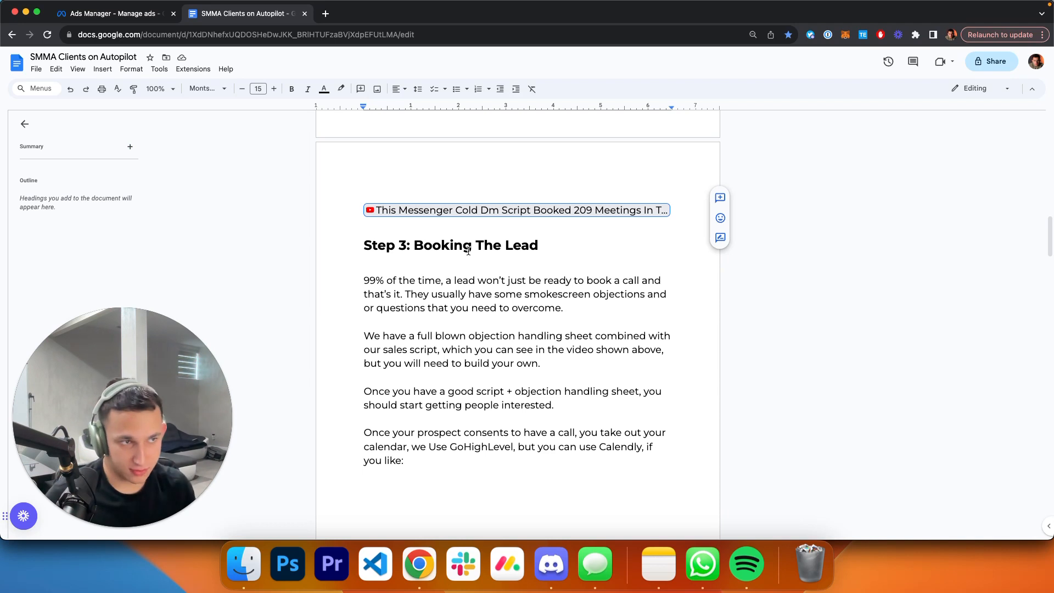
Refocus the document at Step 3 and set the zoom to 125% for the calendar booking screenshot
left_click(383, 196)
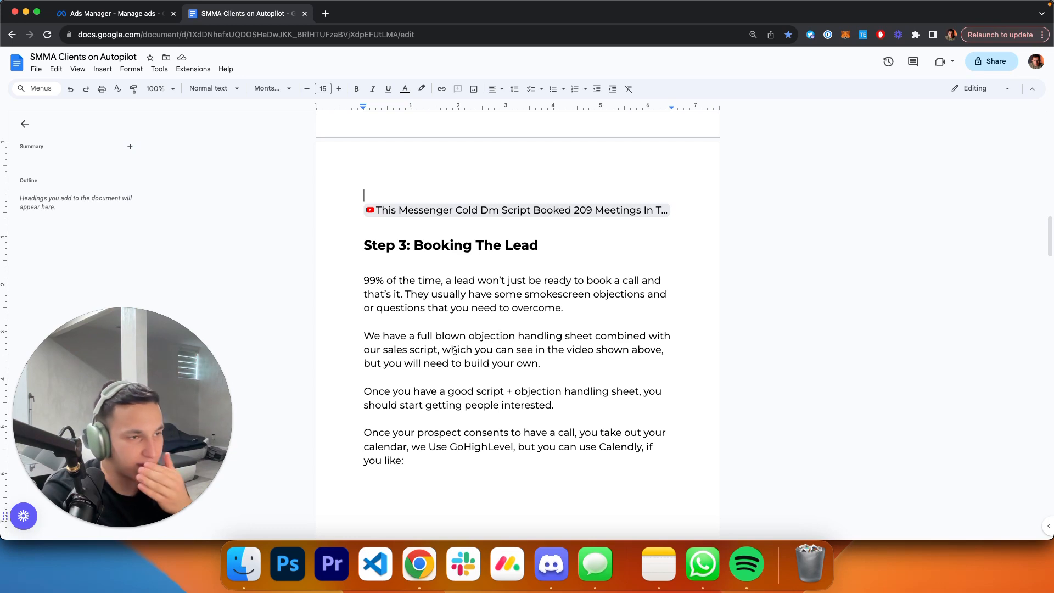
scroll("down", 3)
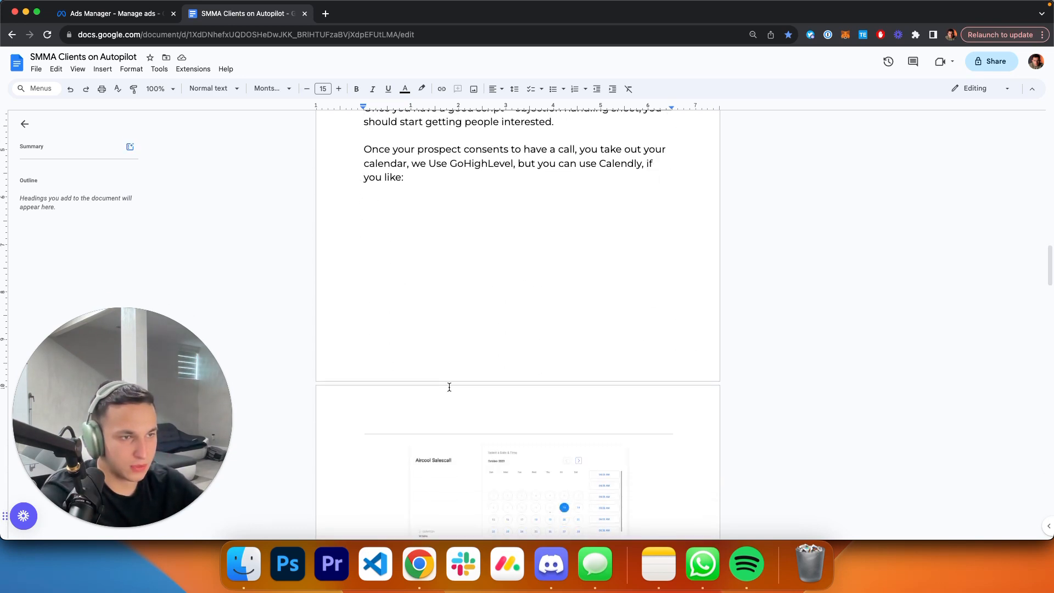
left_click(517, 485)
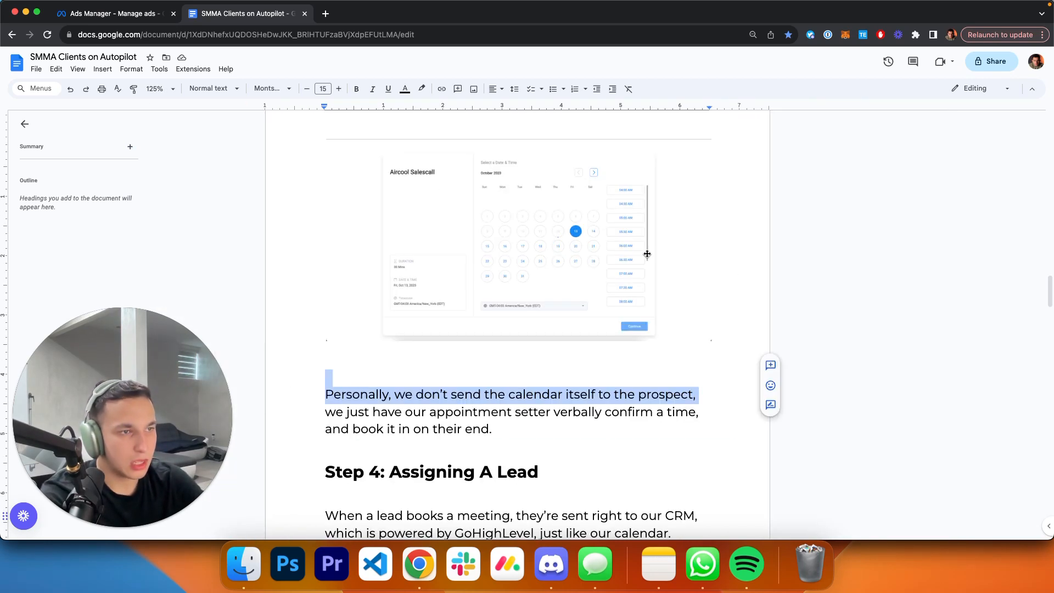
Clear the accidental selection, enlarge the page and bring Step 4's CRM explanation into view
left_click(676, 386)
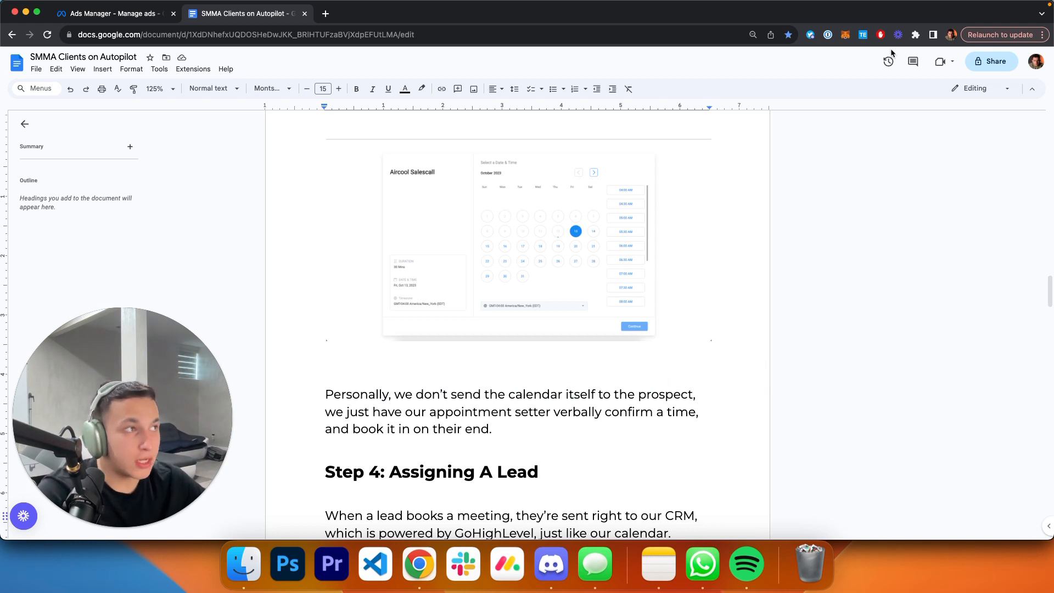
scroll("down", 3)
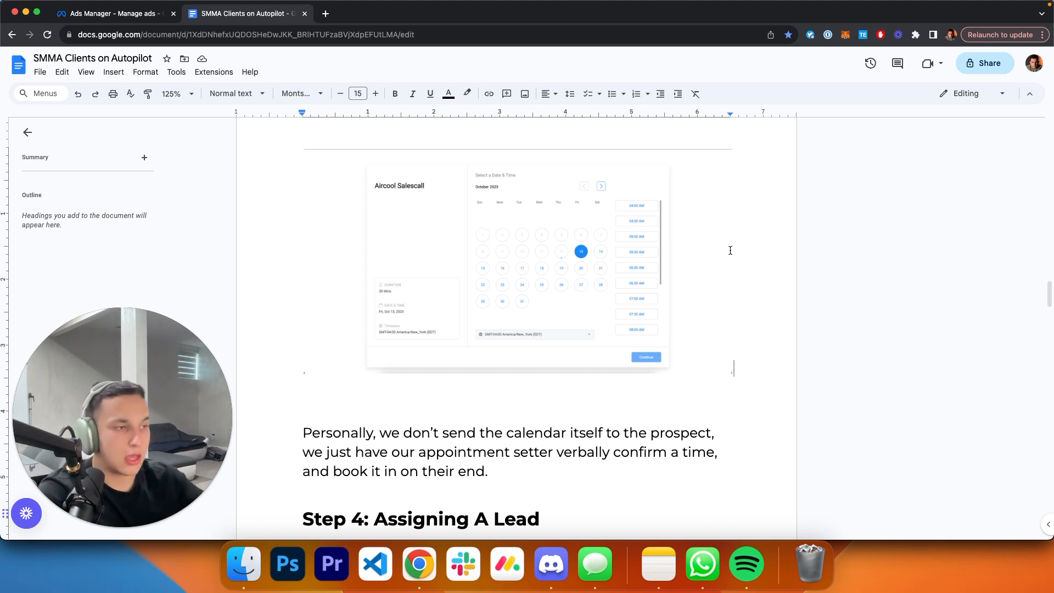
scroll("down", 3)
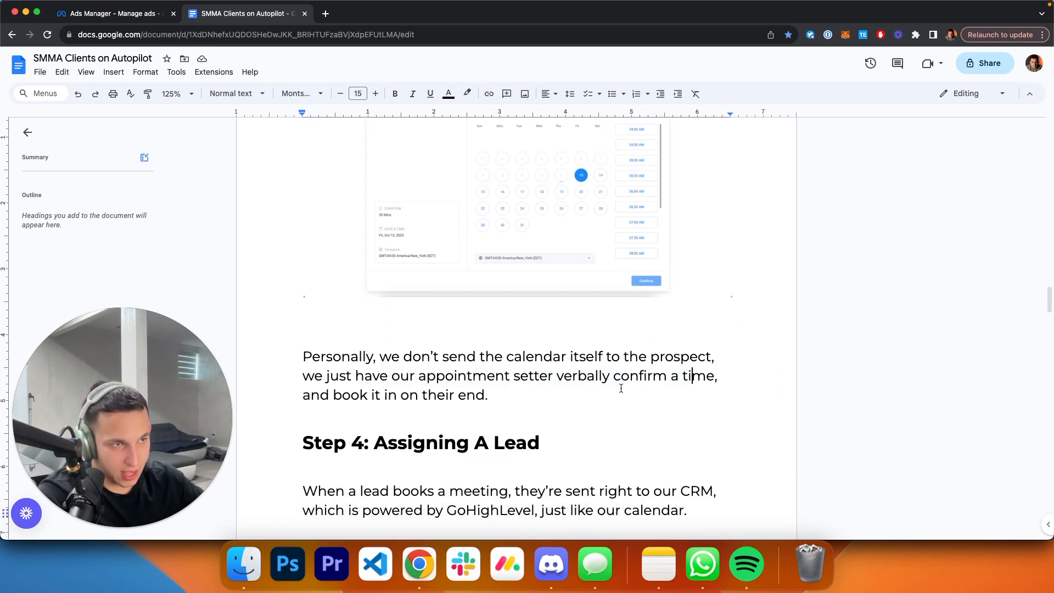
scroll("down", 3)
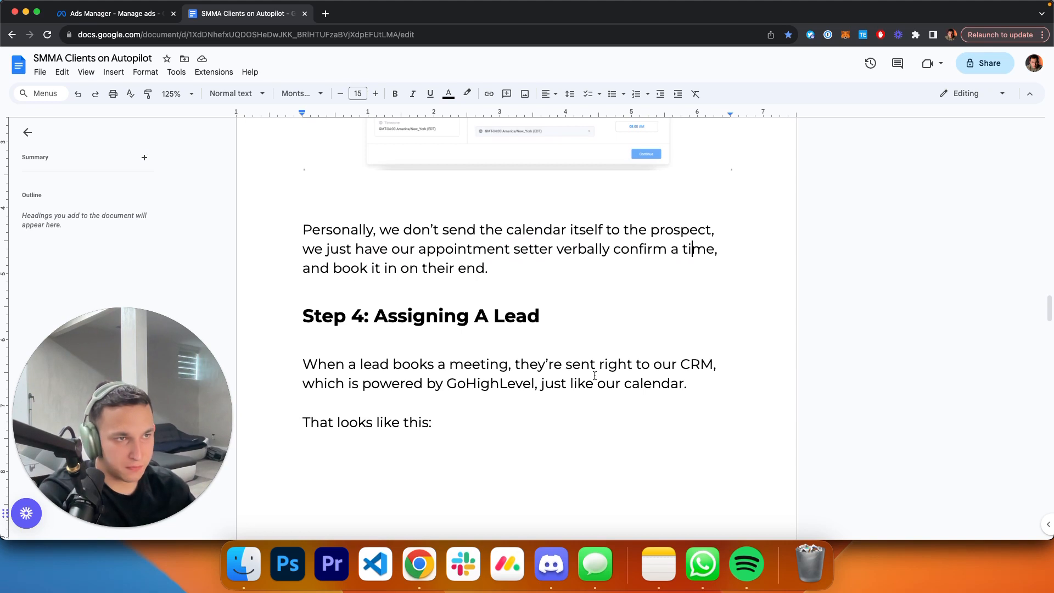
left_click(544, 316)
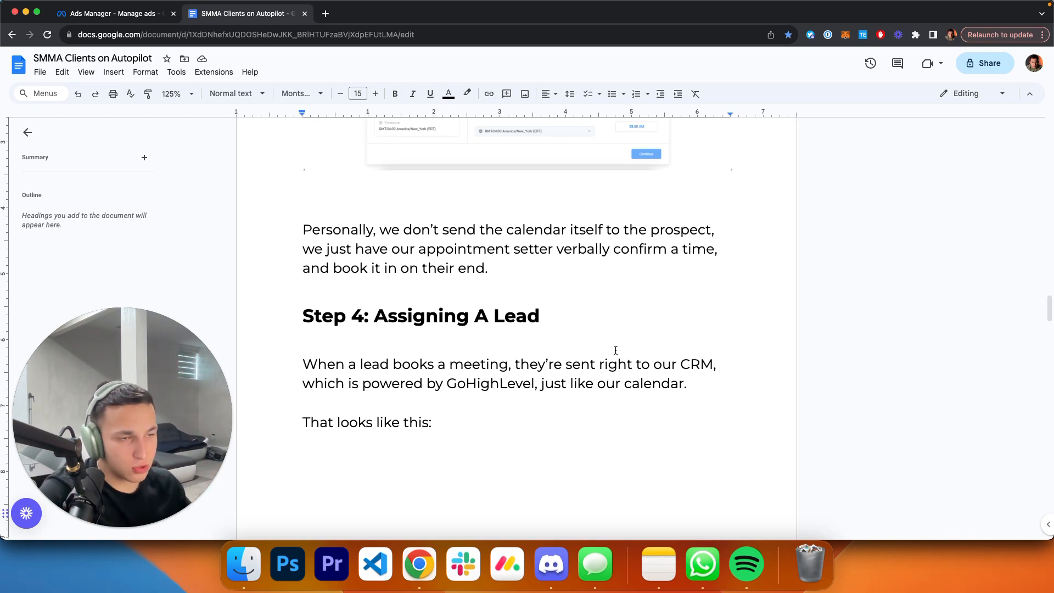
scroll("down", 3)
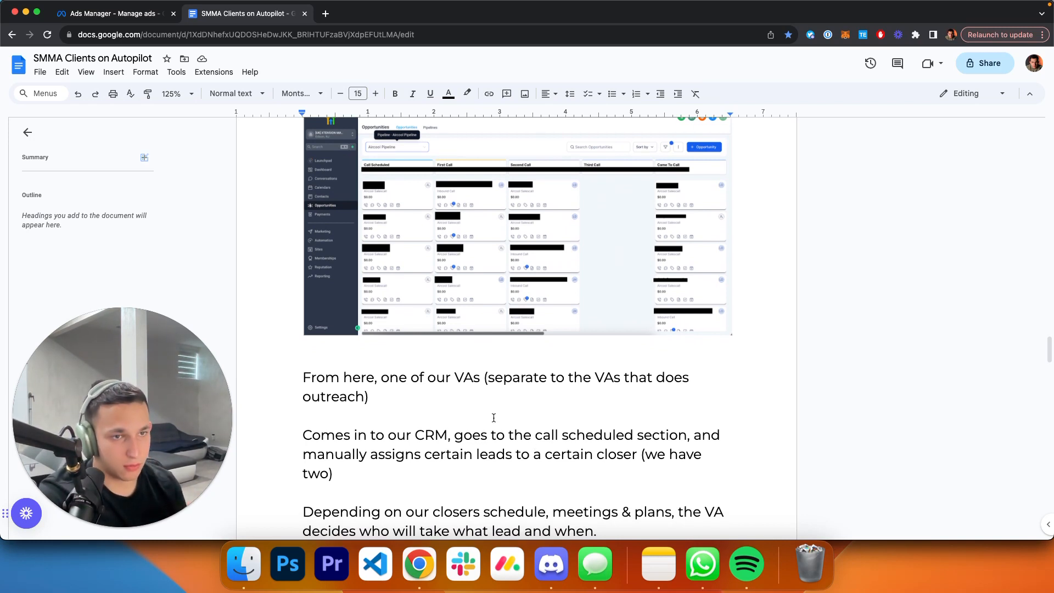
scroll("down", 3)
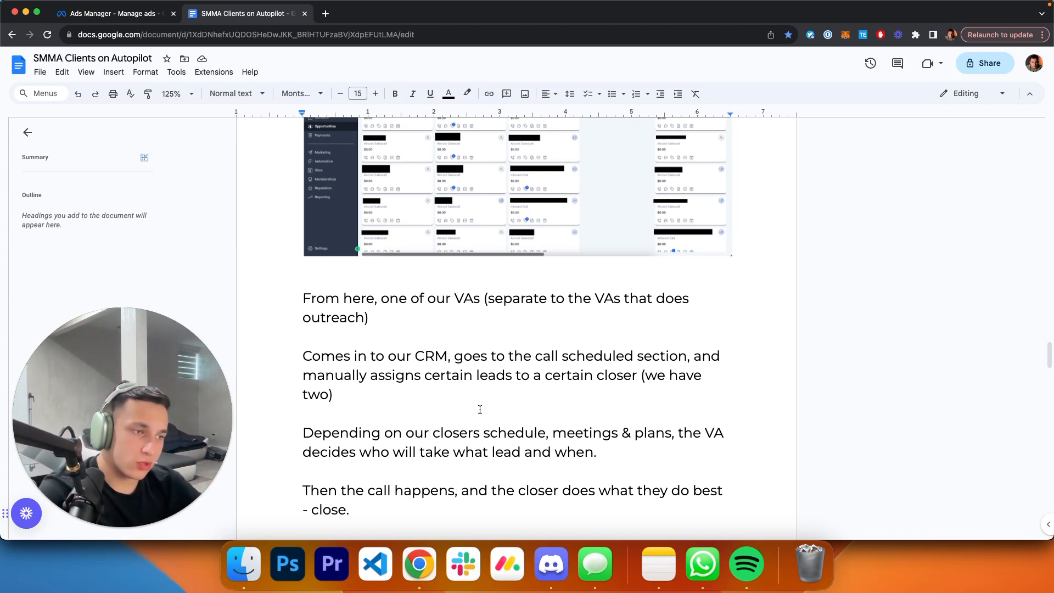
scroll("down", 3)
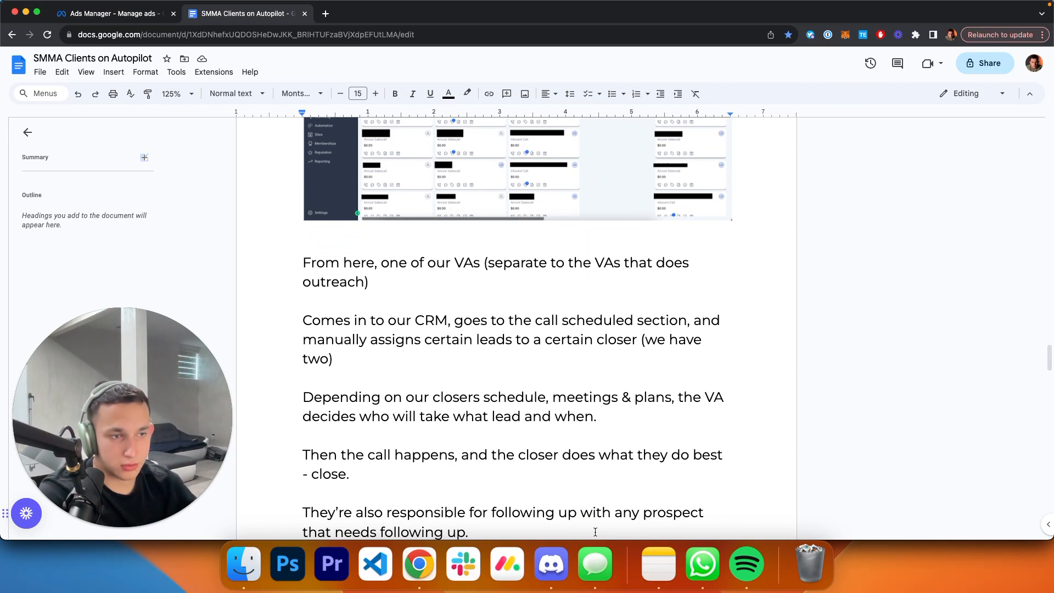
scroll("down", 3)
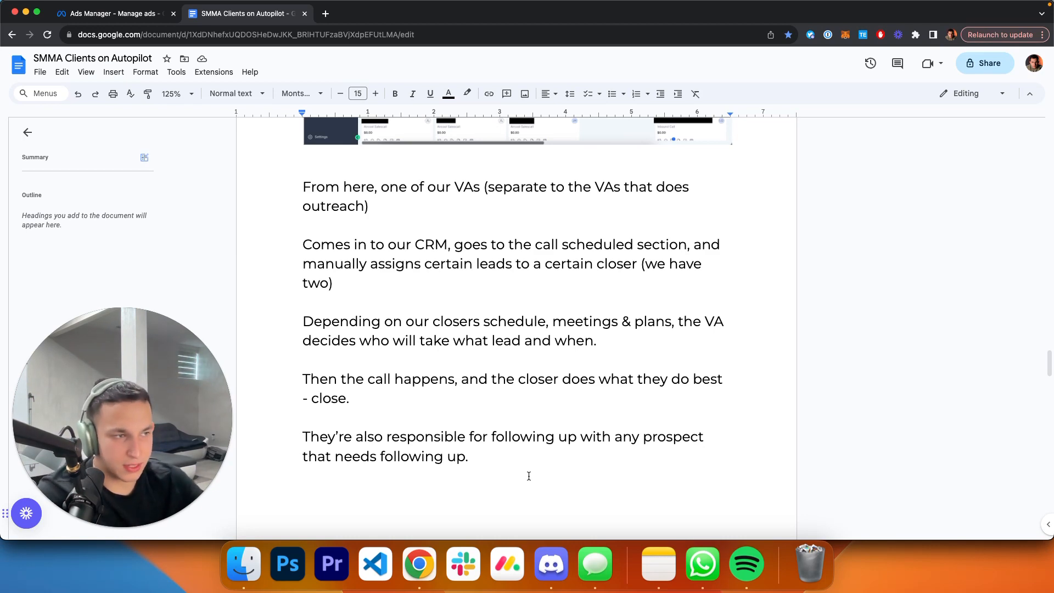
scroll("up", 3)
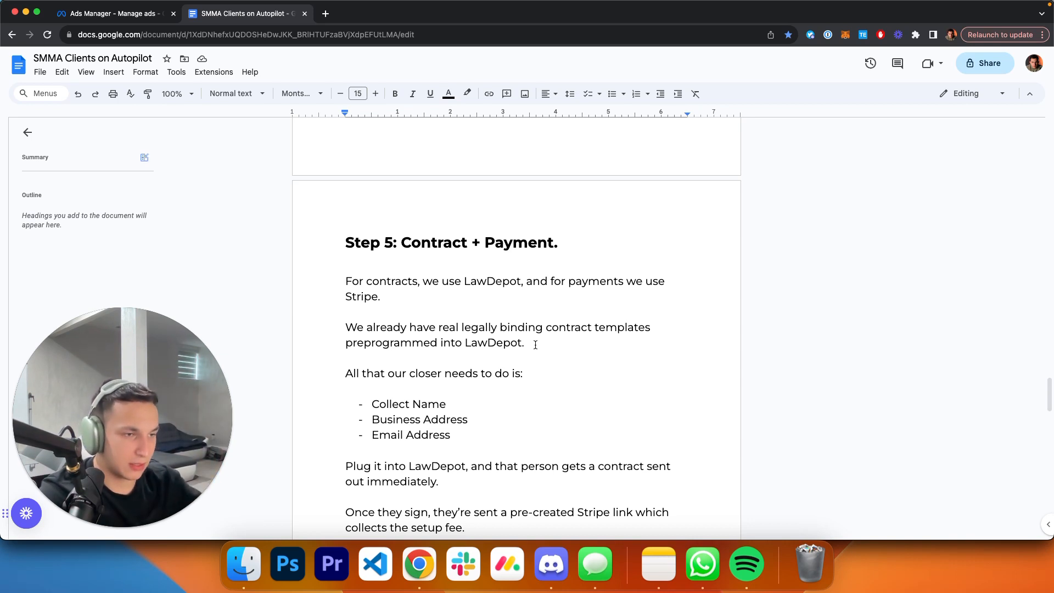
Scroll past Step 5's text to the embedded Zapier Stripe-filter-Discord workflow screenshot
scroll("down", 3)
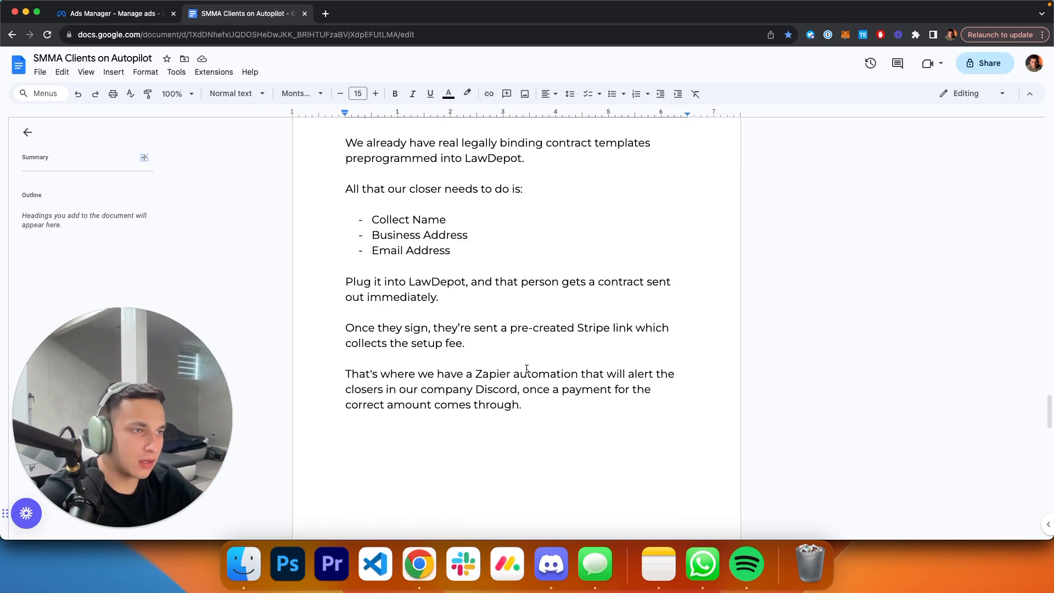
mouse_move(529, 363)
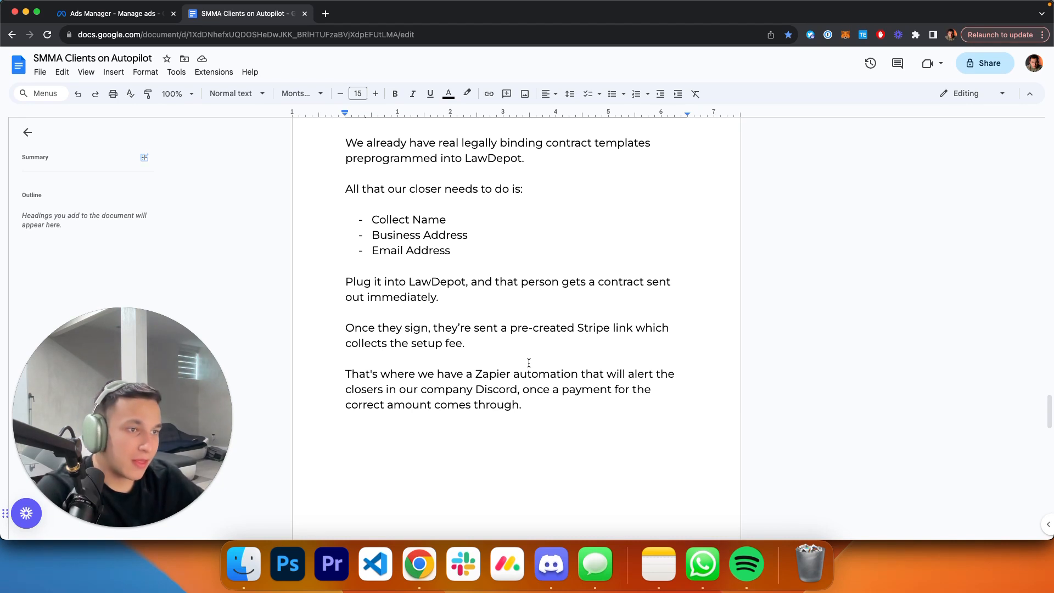
mouse_move(497, 351)
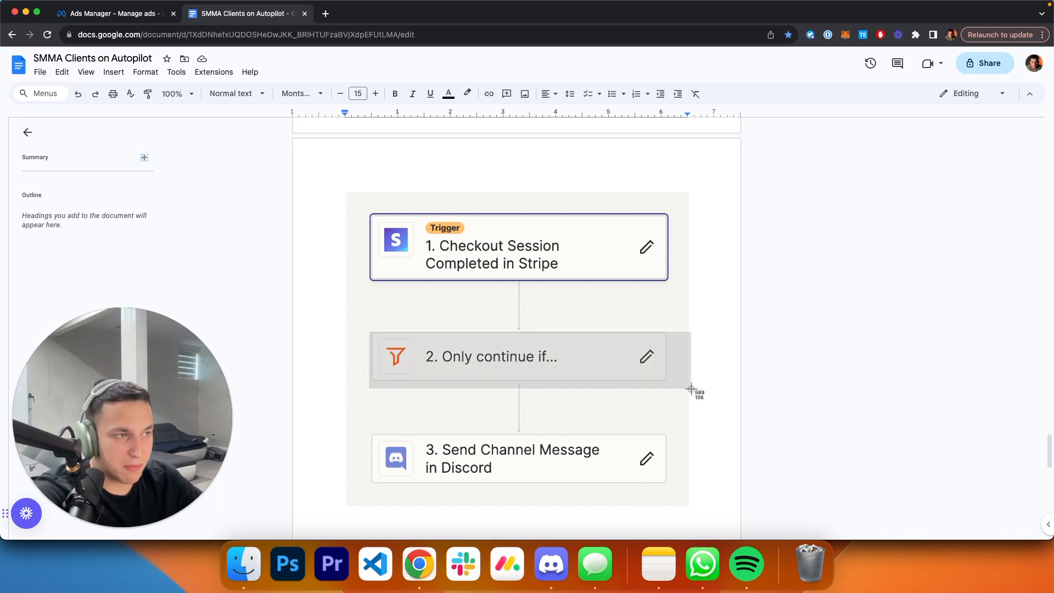
mouse_move(662, 379)
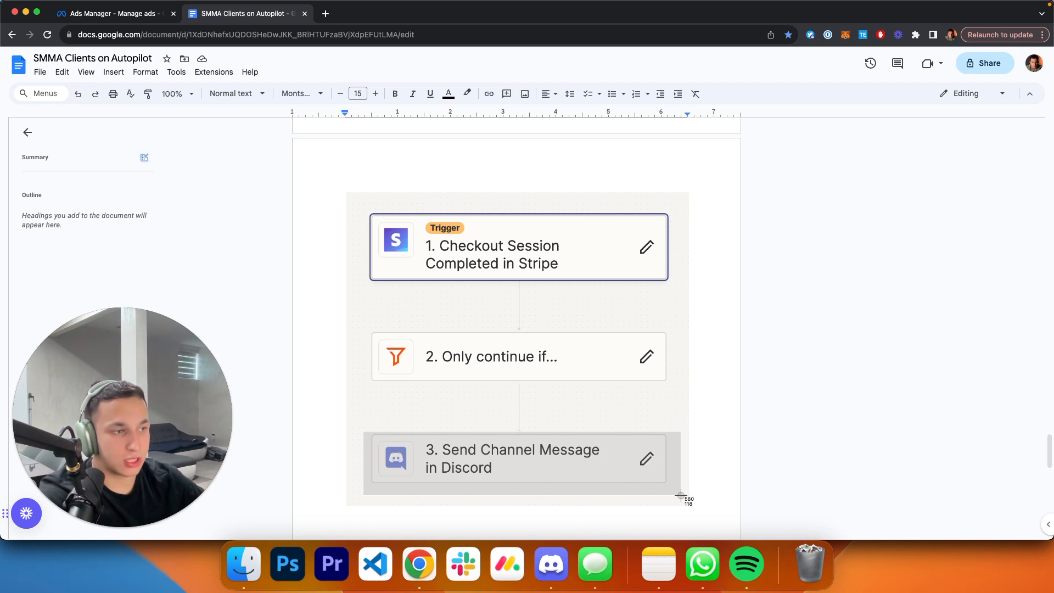
Highlight the sentence beneath the Zapier image confirming the client is successfully signed
scroll("down", 3)
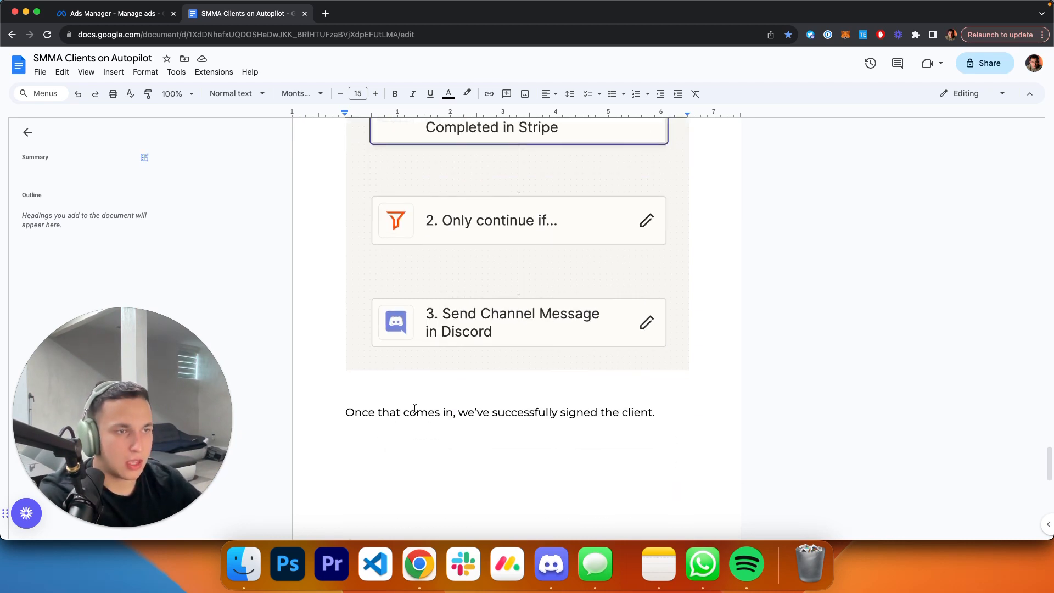
triple_click(500, 412)
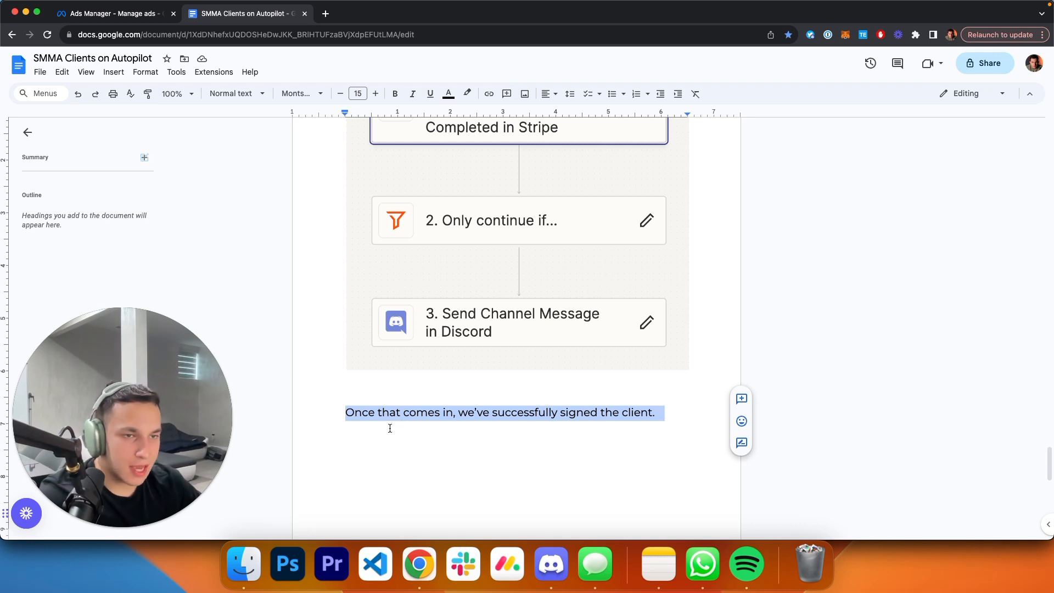
scroll("down", 3)
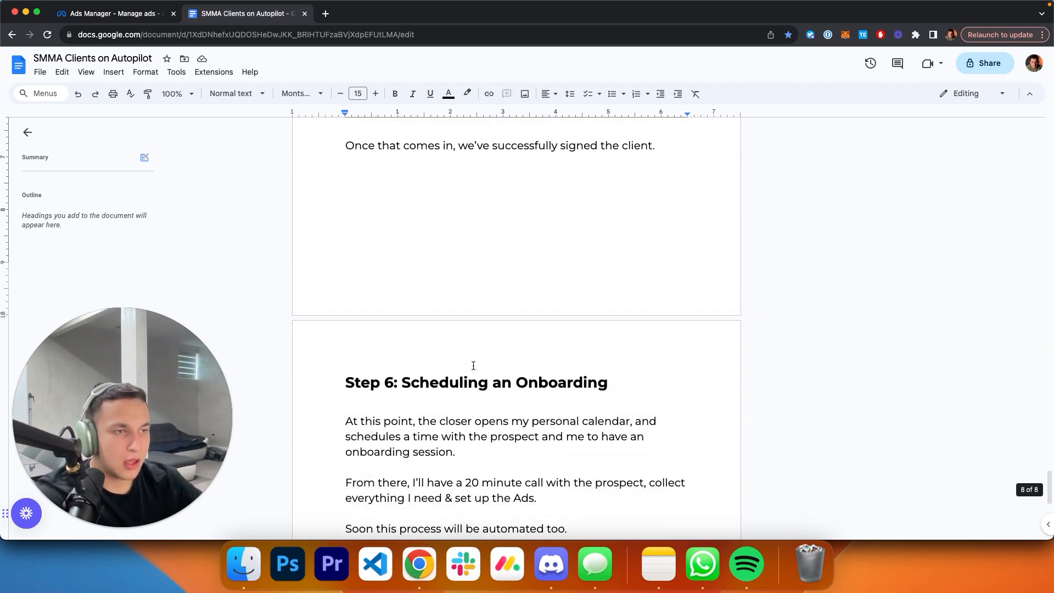
scroll("down", 3)
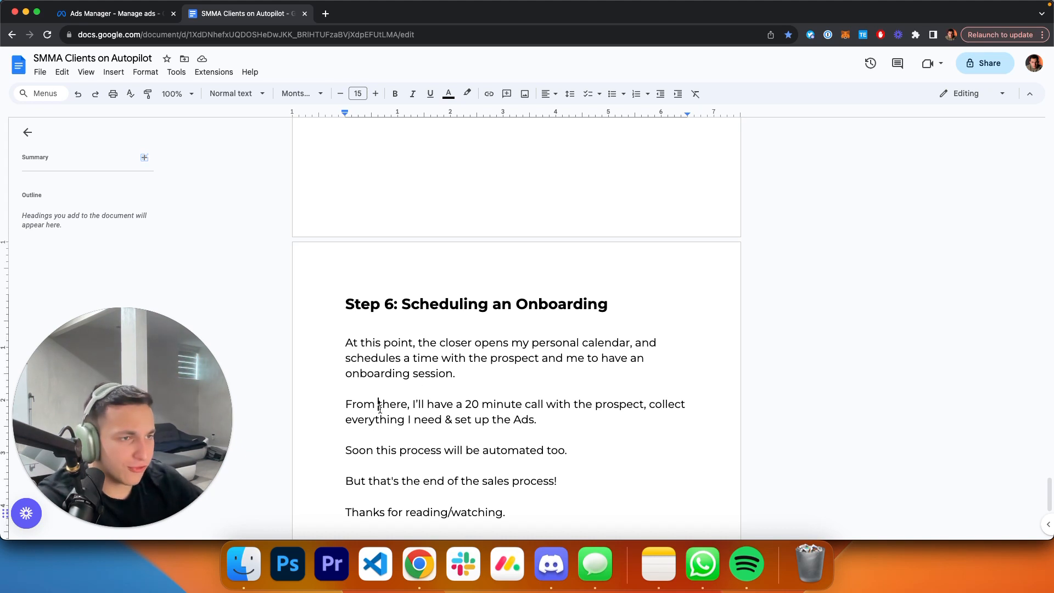
double_click(393, 404)
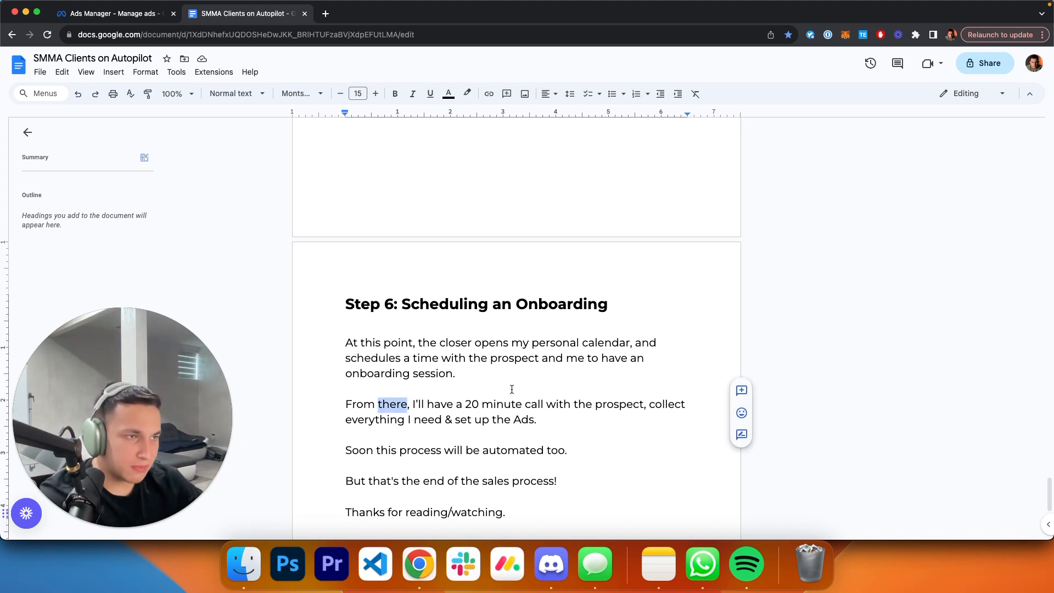
mouse_move(250, 434)
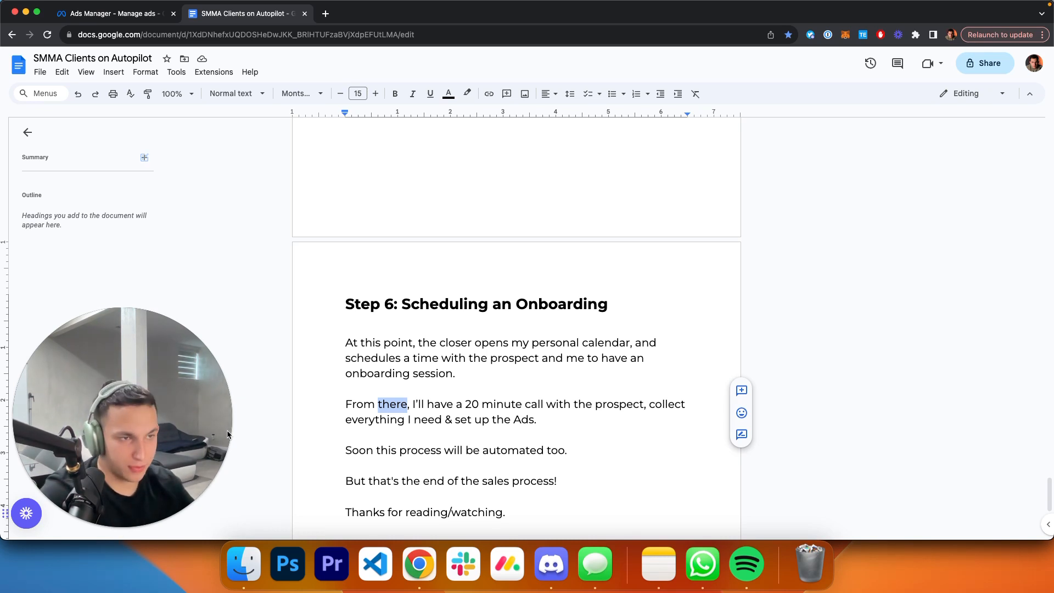
scroll("up", 3)
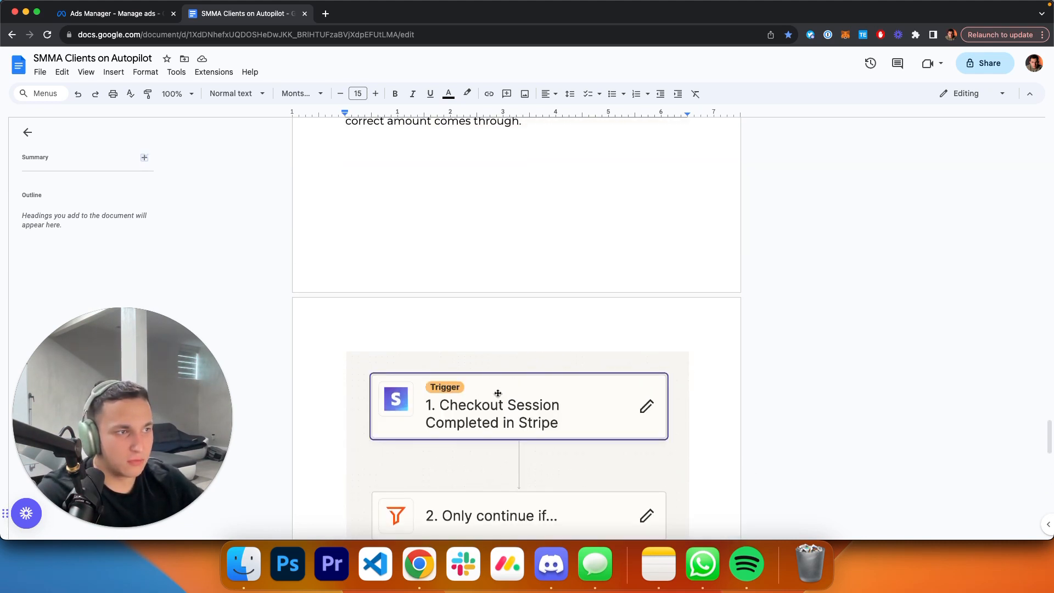
Scroll back to the top showing Step 1's outreach video link and Step 2's heading
scroll("down", 3)
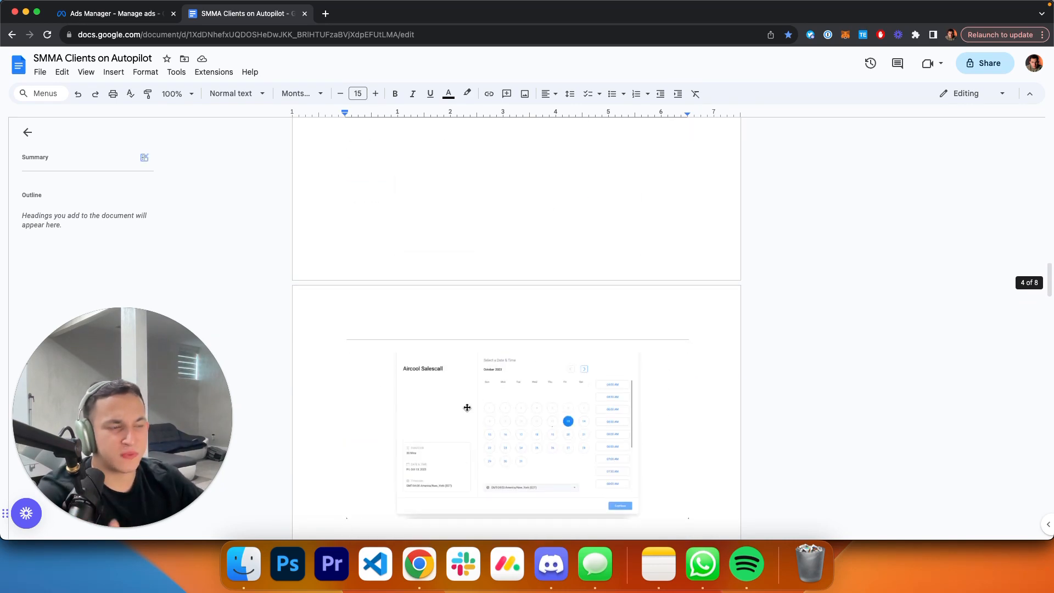
scroll("up", 3)
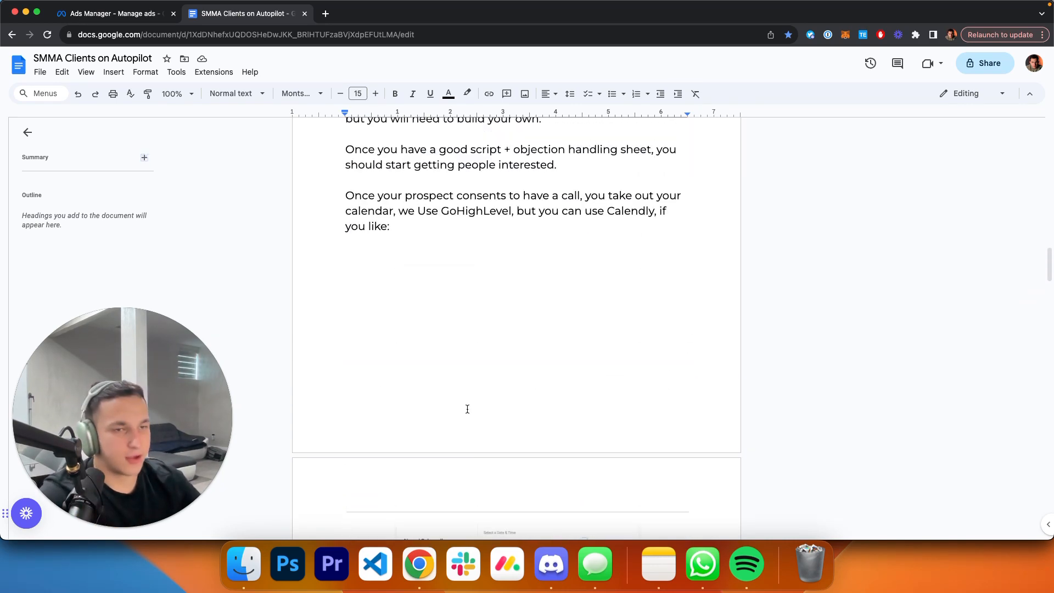
scroll("down", 3)
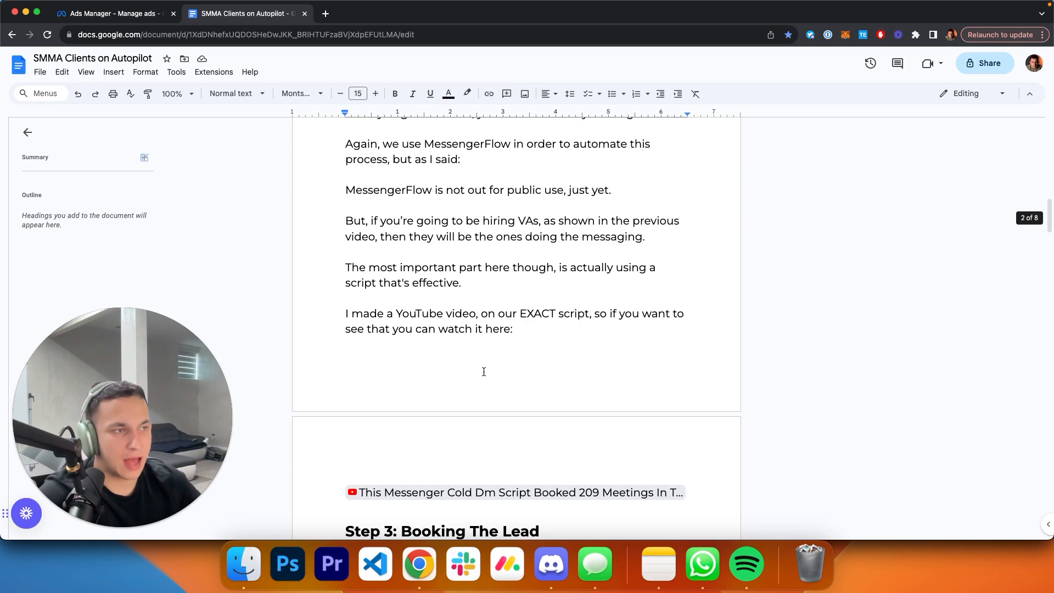
scroll("up", 3)
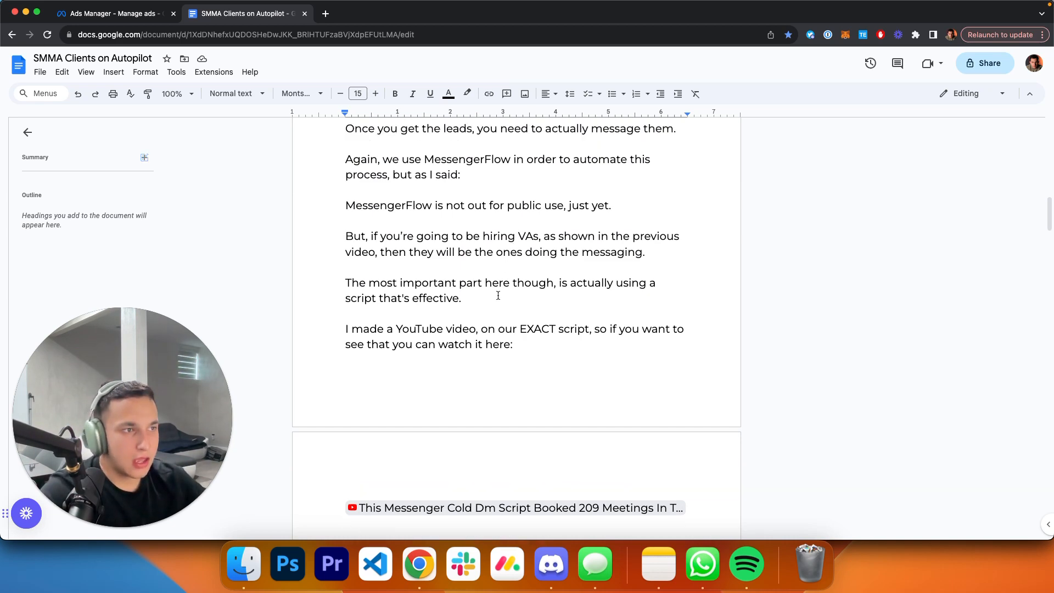
scroll("up", 3)
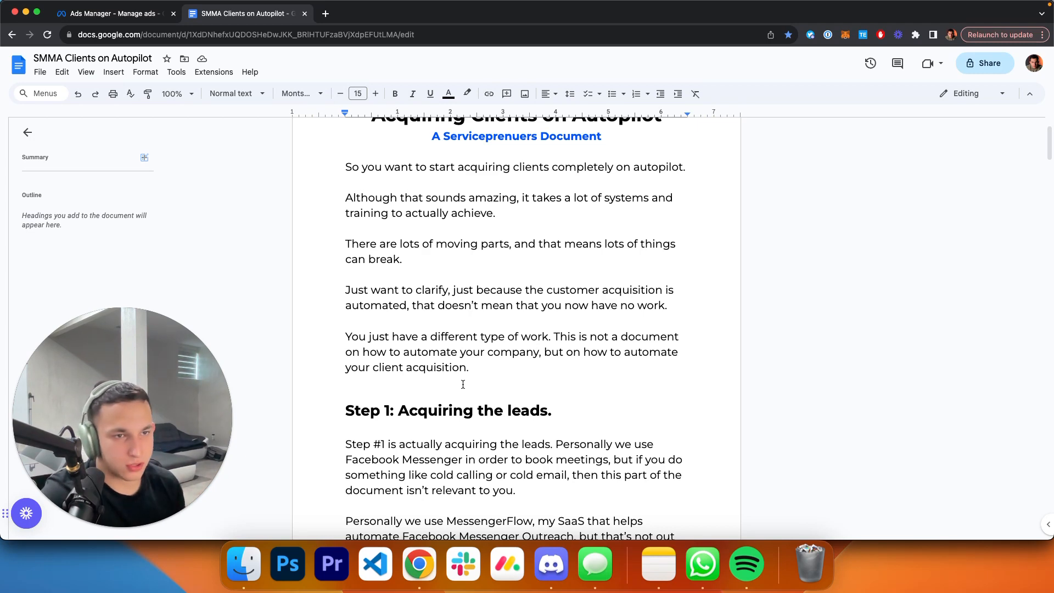
scroll("down", 3)
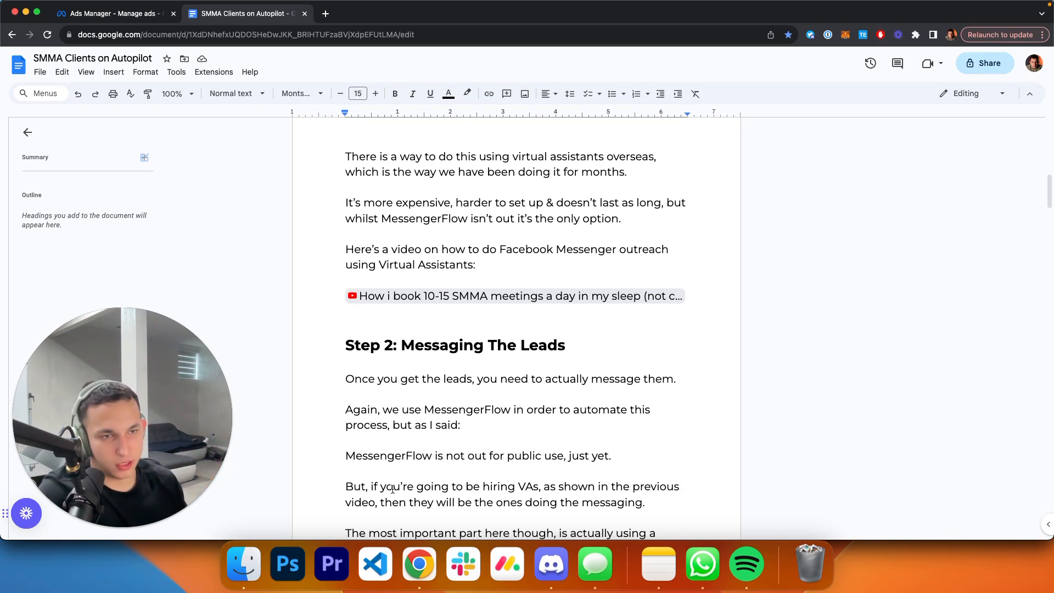
Scroll forward past Steps 3–5 and the Zapier screenshot to the Step 6 onboarding heading
scroll("down", 3)
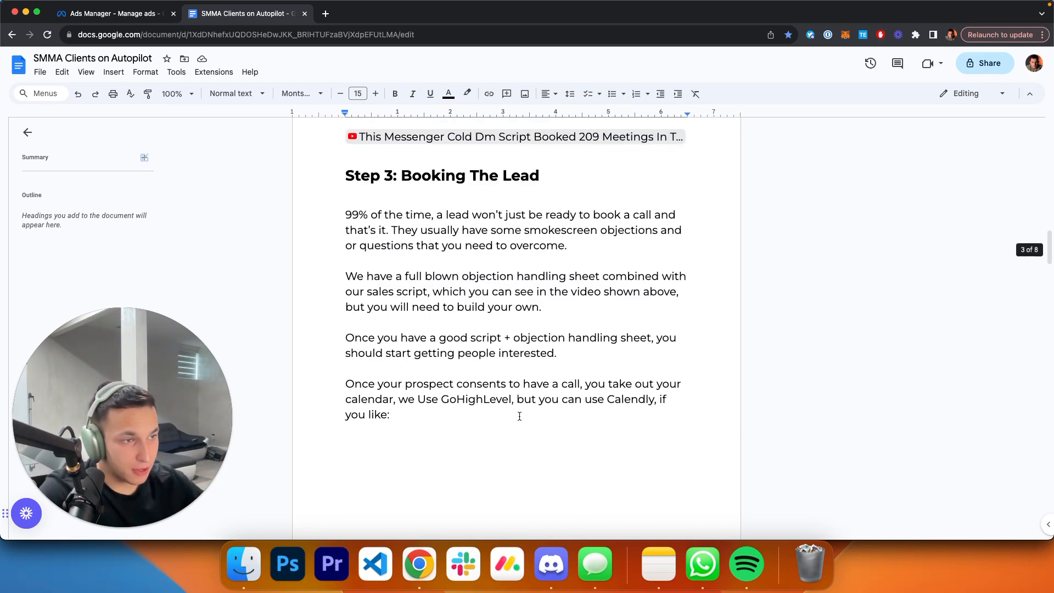
scroll("down", 3)
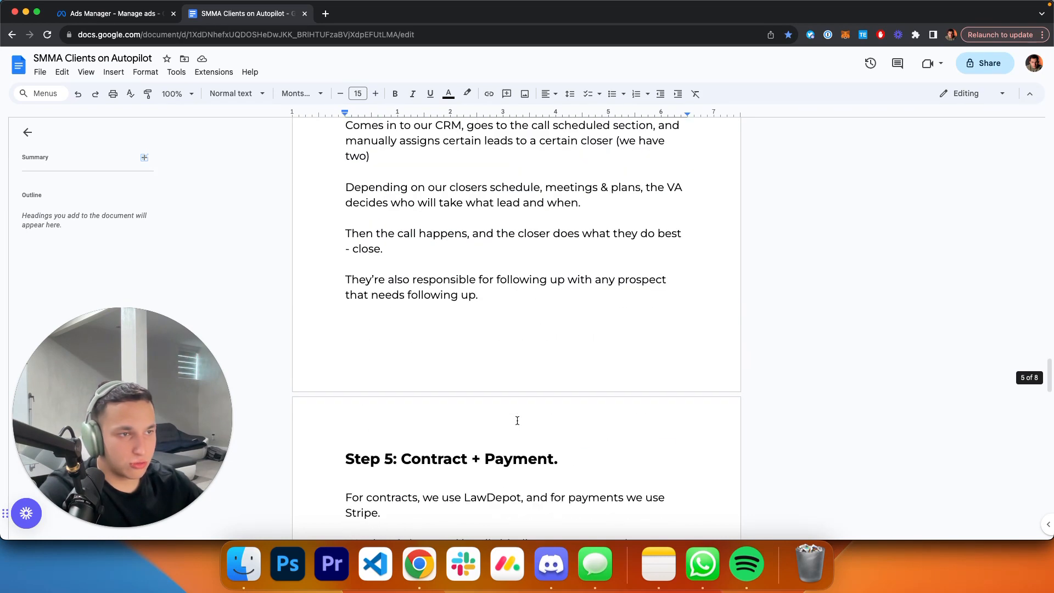
scroll("down", 3)
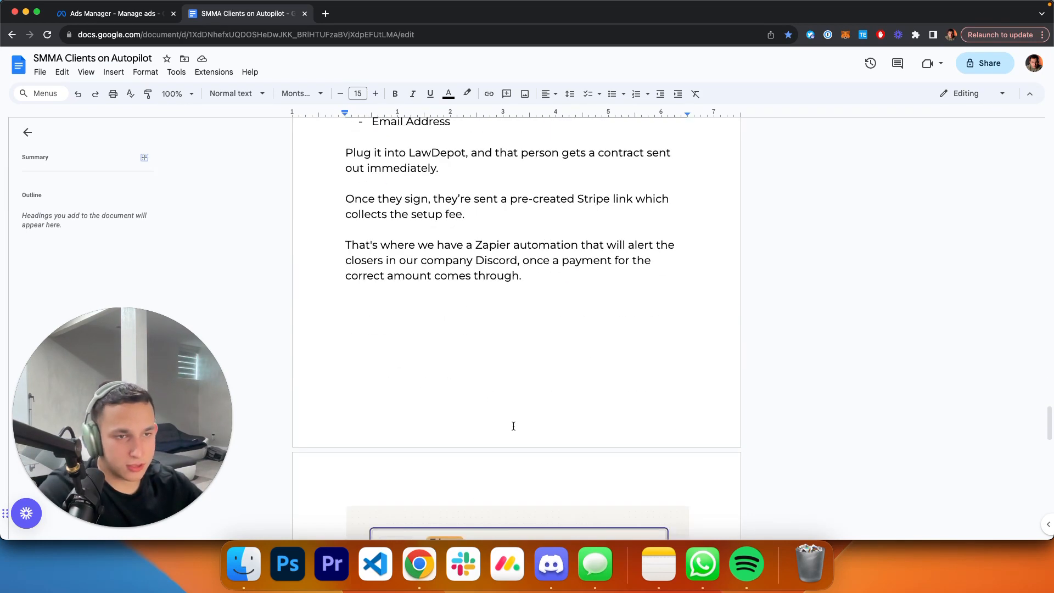
scroll("down", 3)
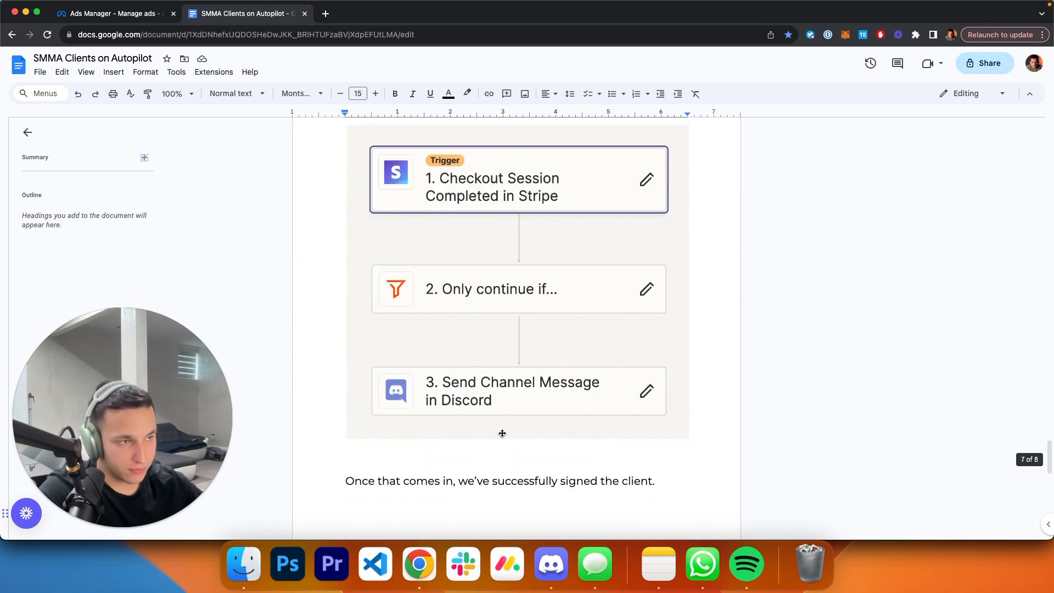
scroll("down", 3)
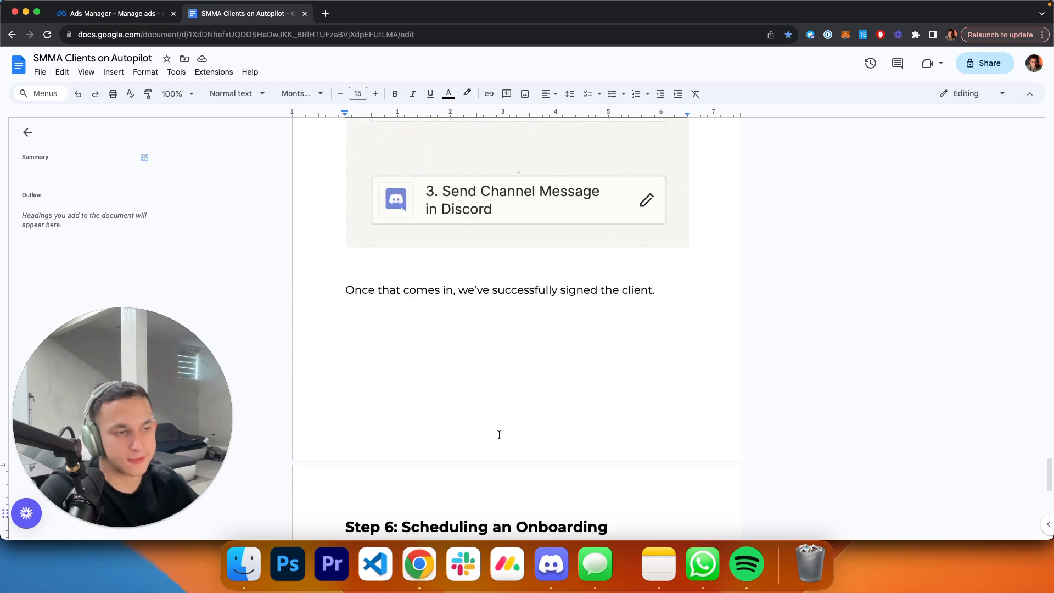